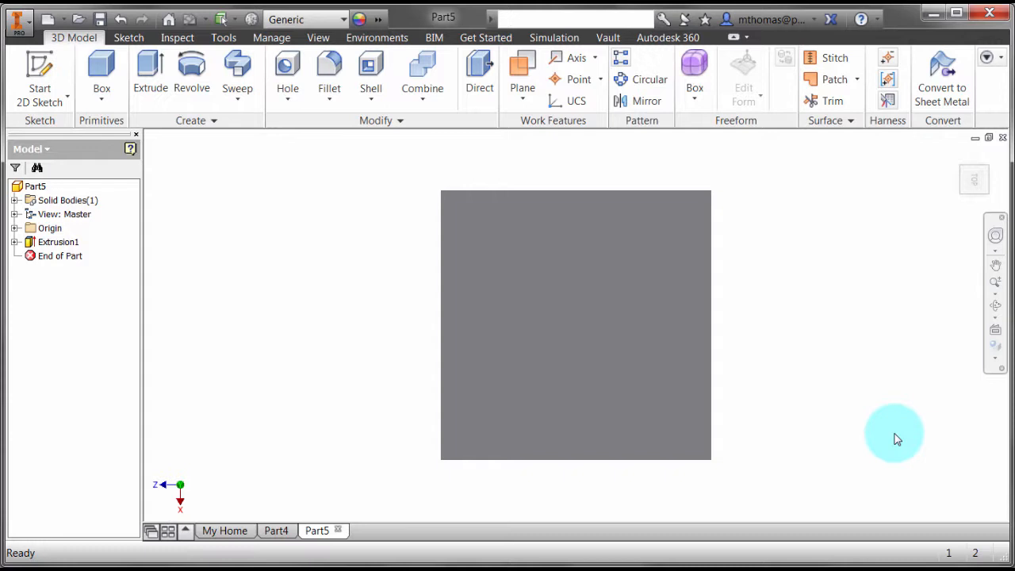
pyautogui.moveTo(282, 282)
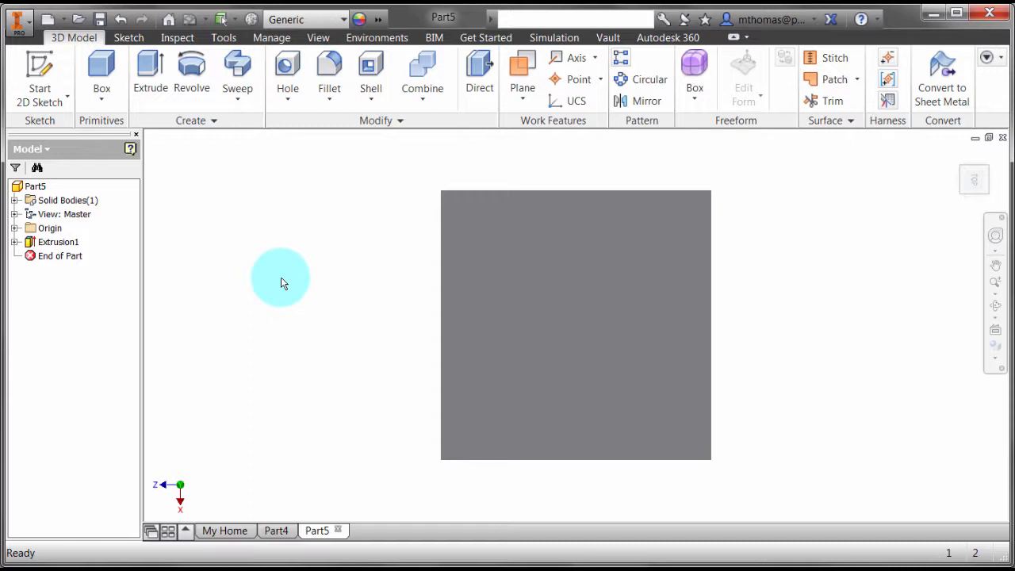
pyautogui.moveTo(266, 251)
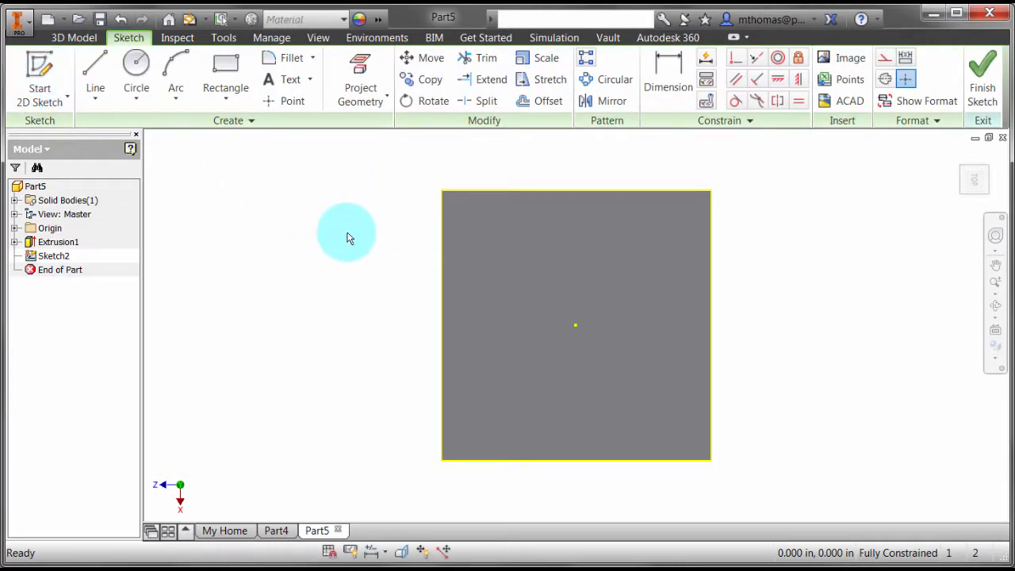
# Draw a center-point rectangle inside the plate face and make it dashed construction geometry.
pyautogui.click(225, 102)
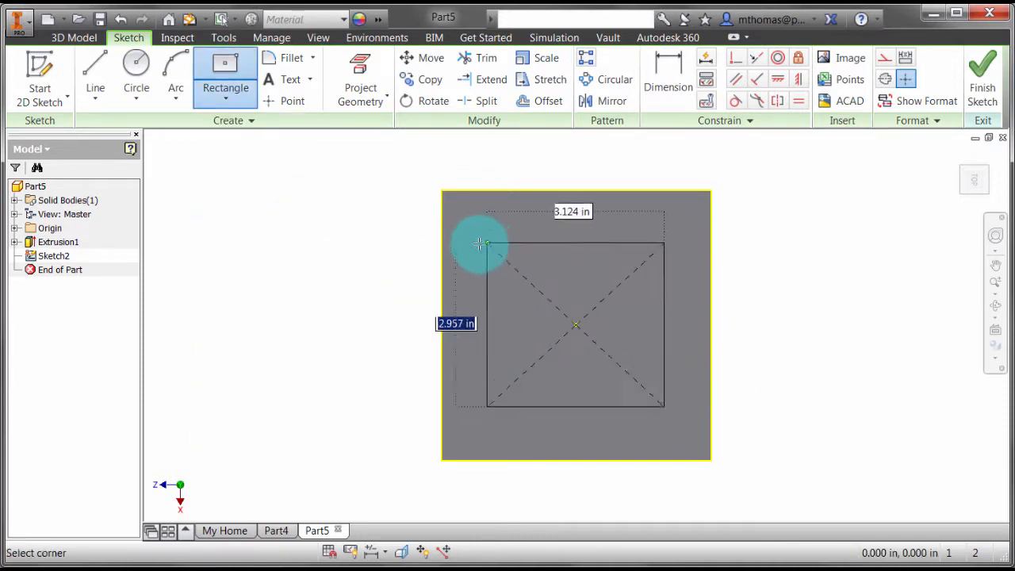
pyautogui.click(479, 232)
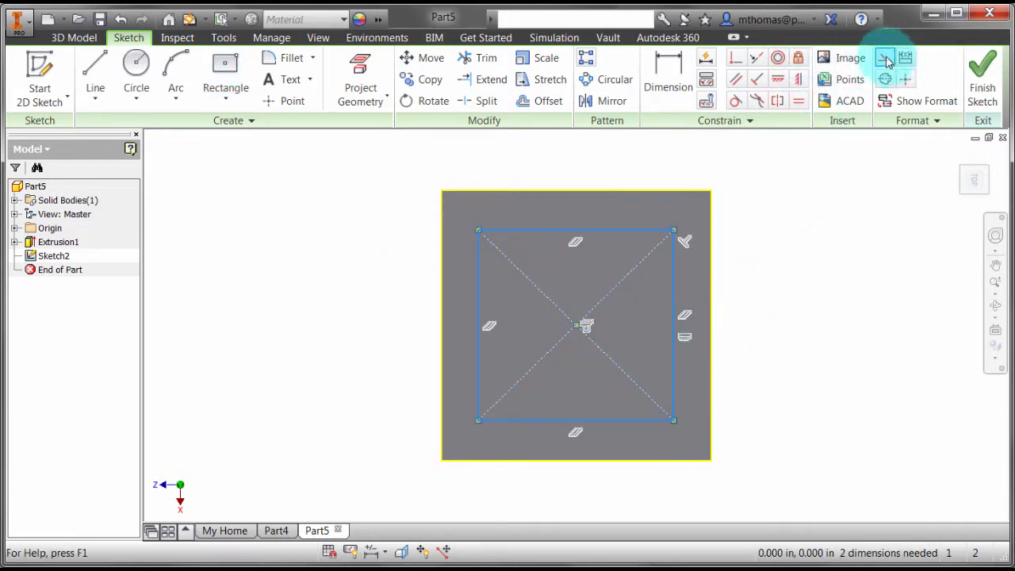
pyautogui.click(780, 197)
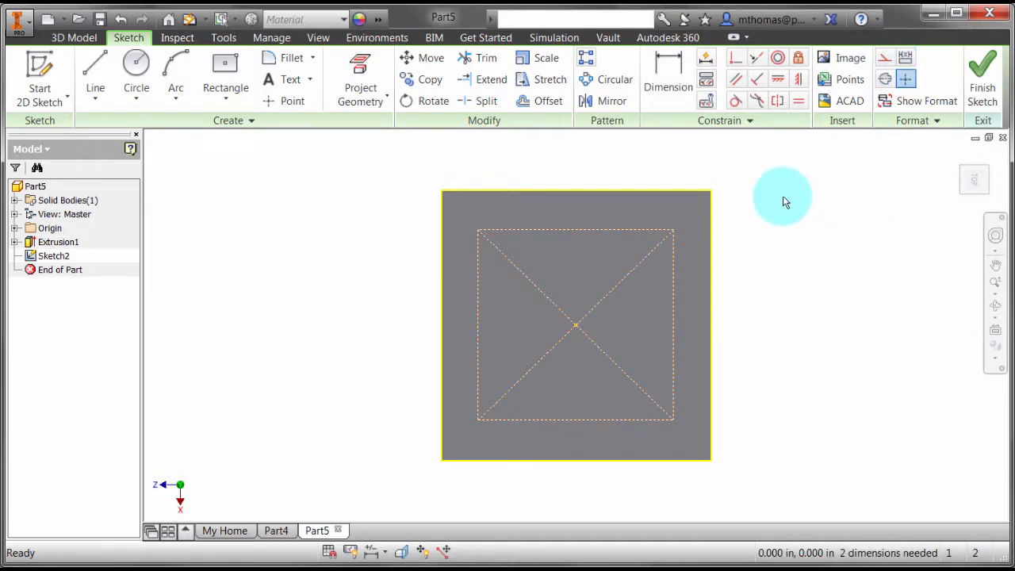
pyautogui.moveTo(604, 231)
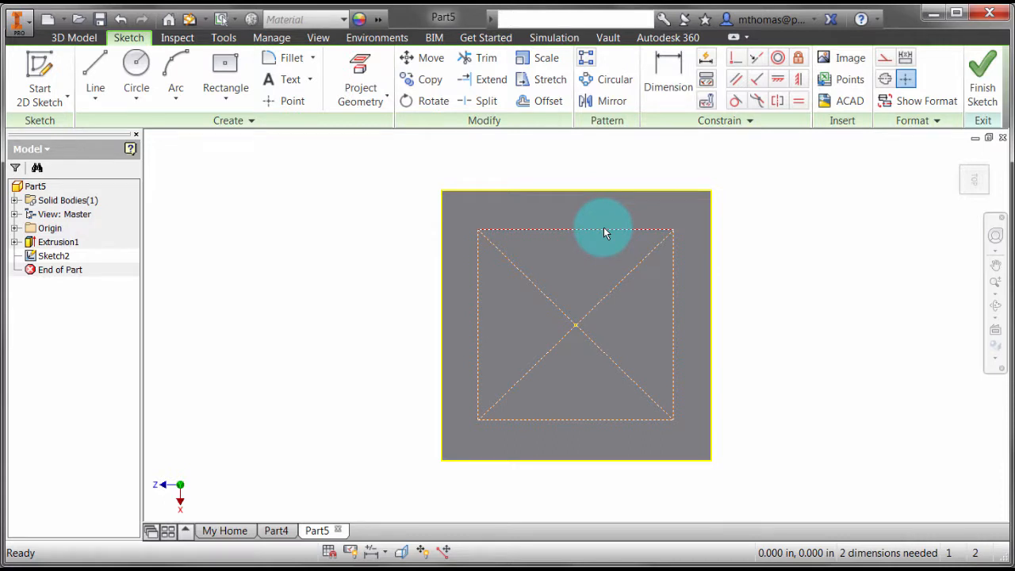
# Dimension the construction rectangle 0.750 in from the top edge and 0.500 in from the left edge.
pyautogui.click(667, 79)
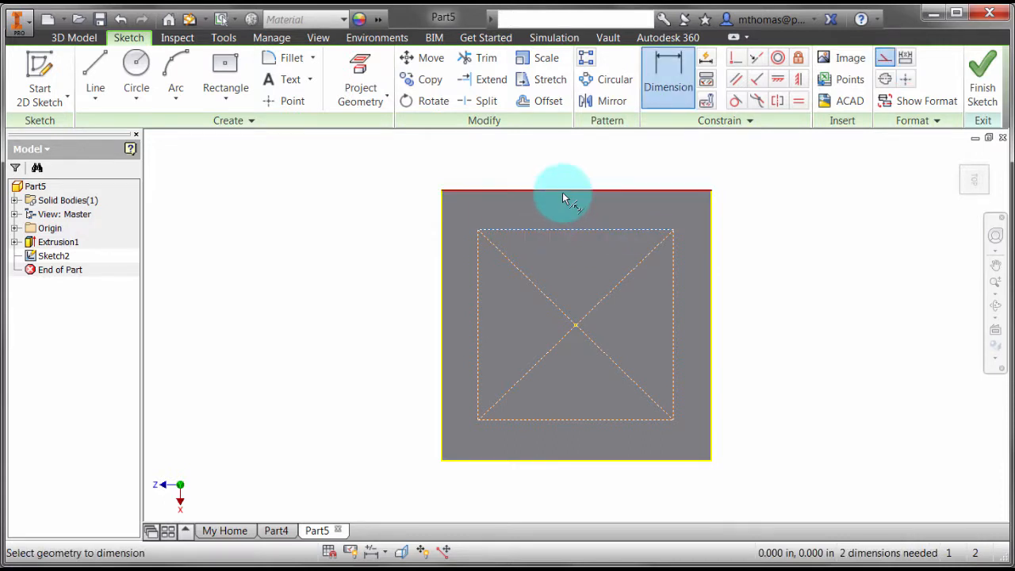
pyautogui.click(564, 197)
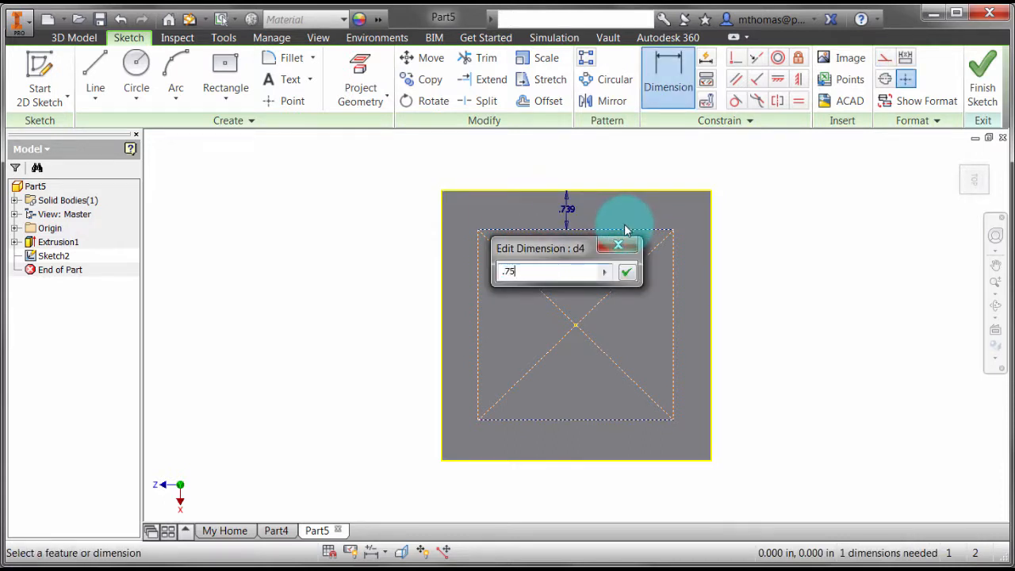
pyautogui.click(627, 271)
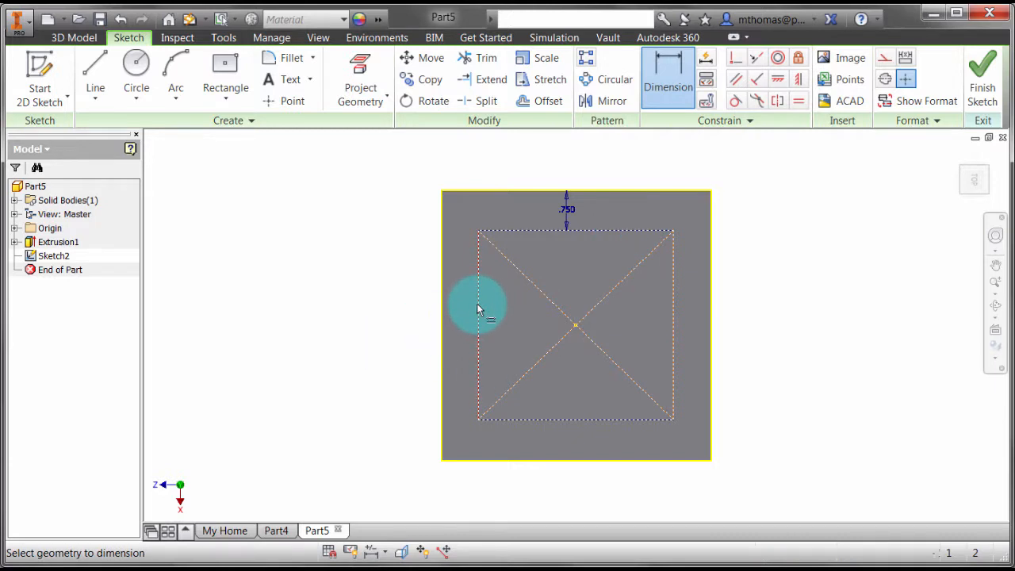
pyautogui.click(482, 314)
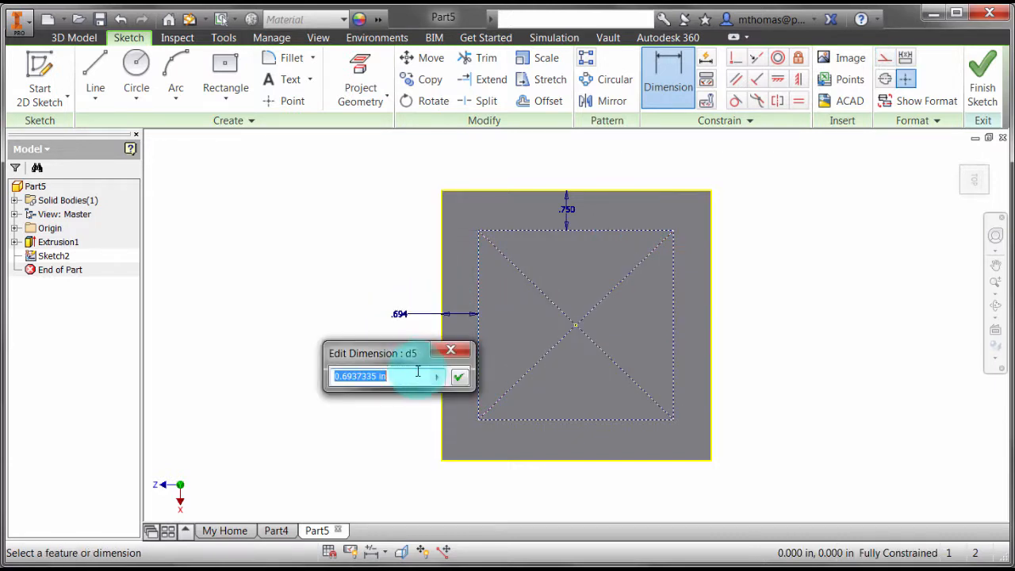
pyautogui.click(460, 376)
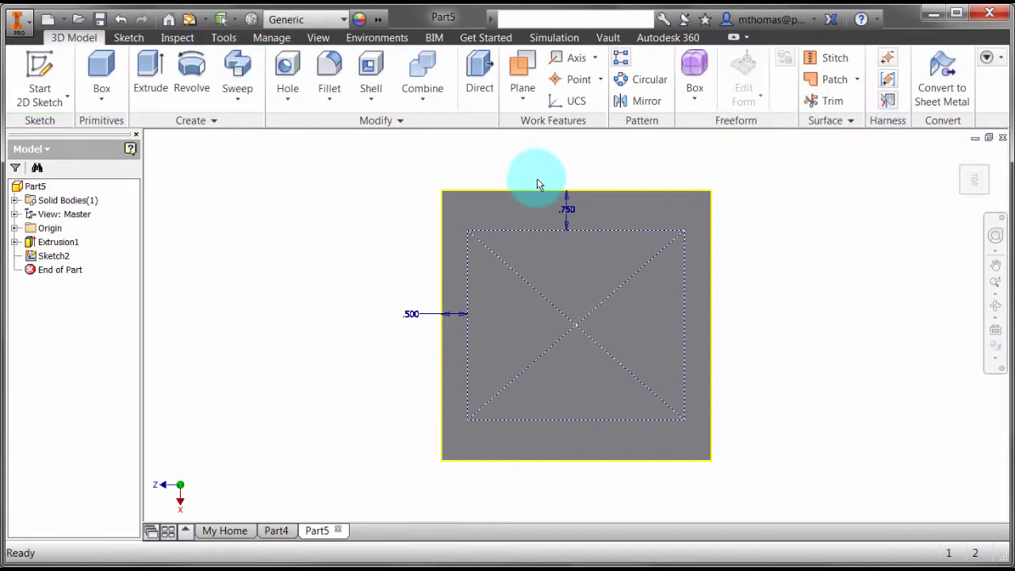
# Start a hole feature on two rectangle corners, then cancel it to return to Sketch2.
pyautogui.click(287, 72)
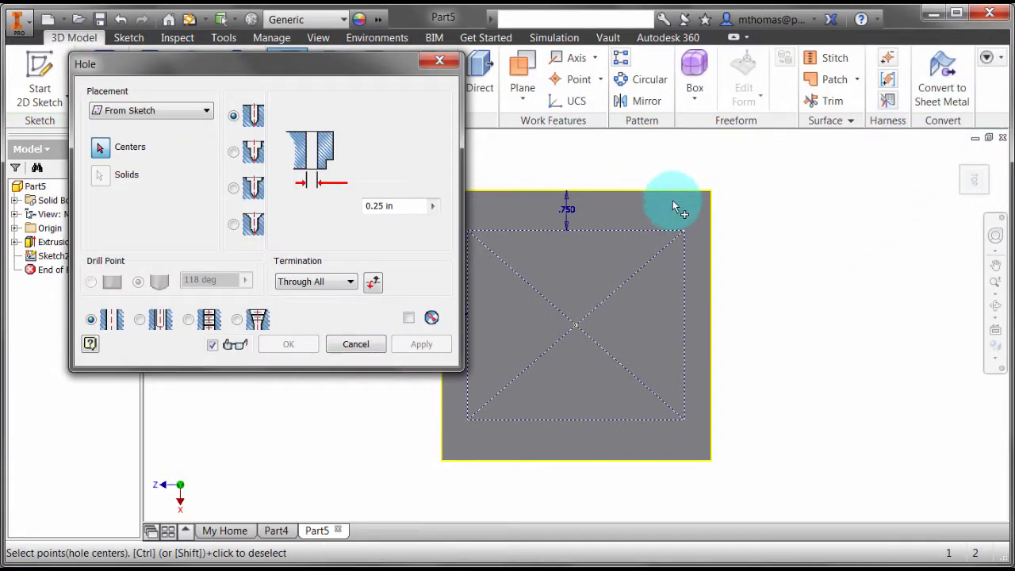
pyautogui.click(683, 230)
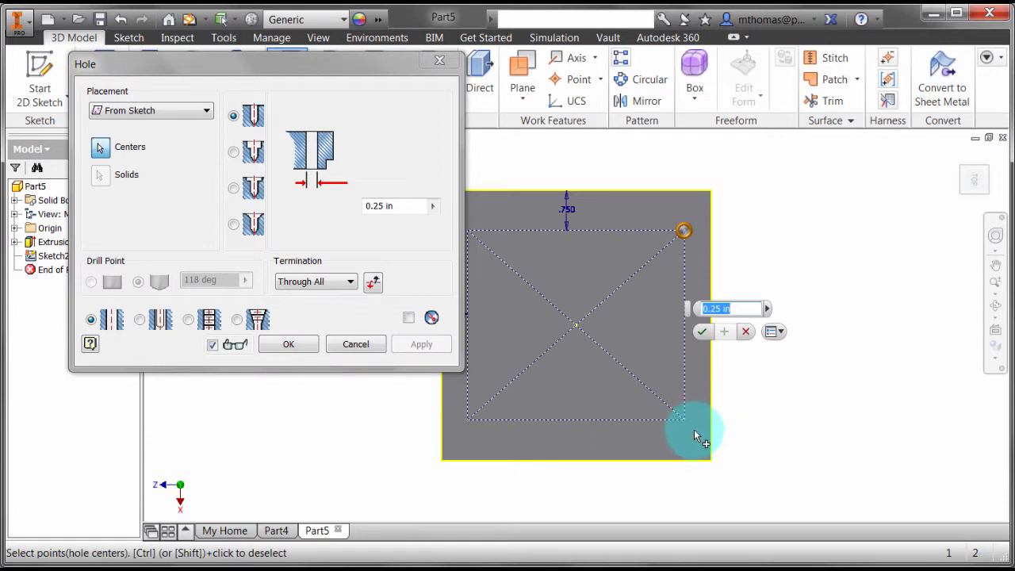
pyautogui.click(472, 425)
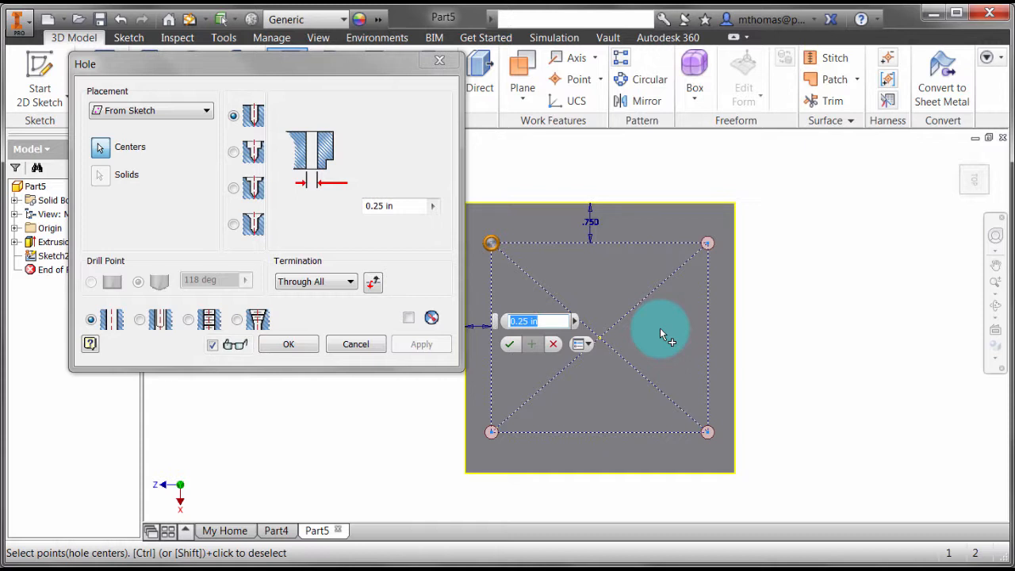
pyautogui.moveTo(701, 468)
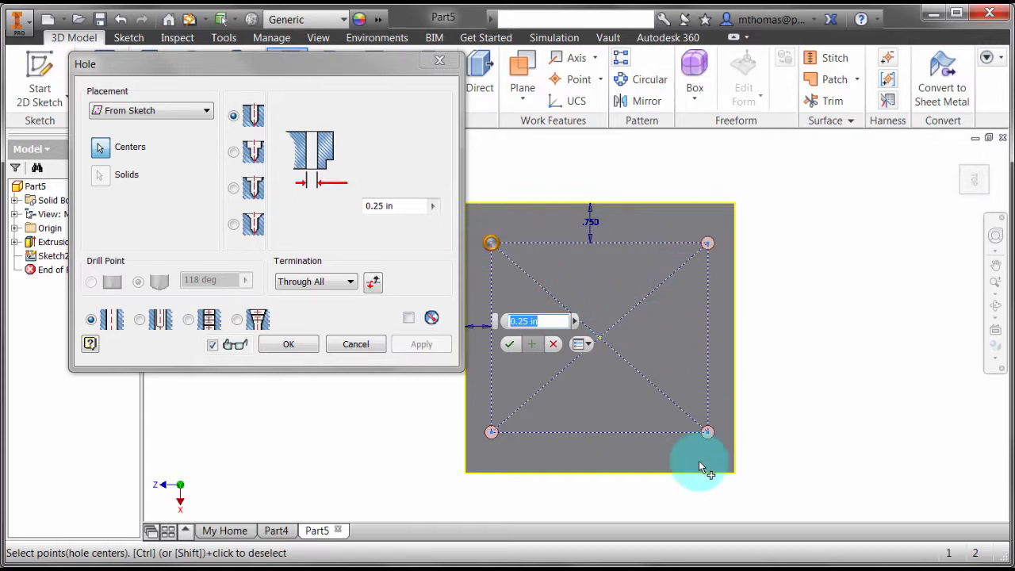
pyautogui.moveTo(422, 344)
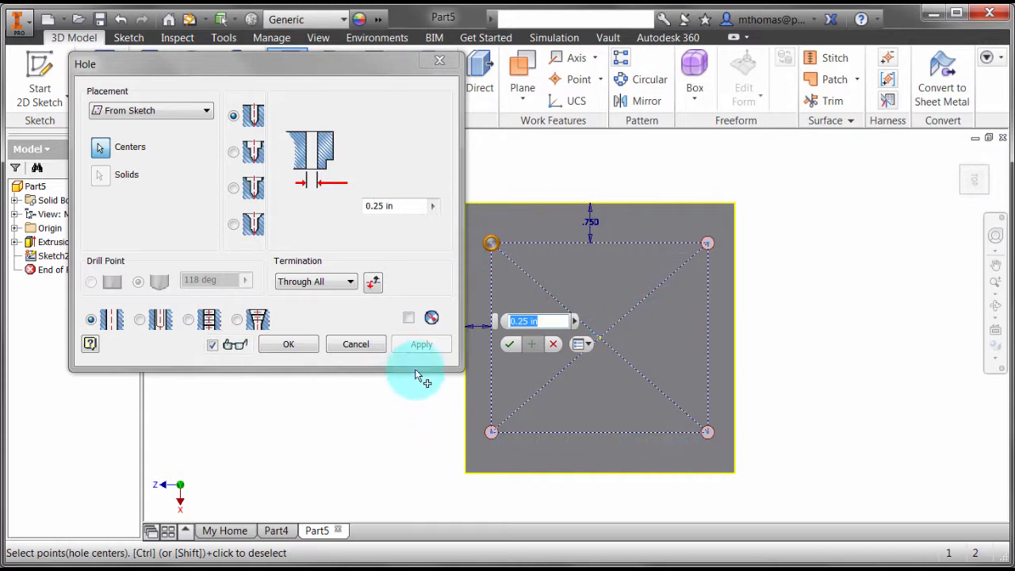
pyautogui.click(355, 342)
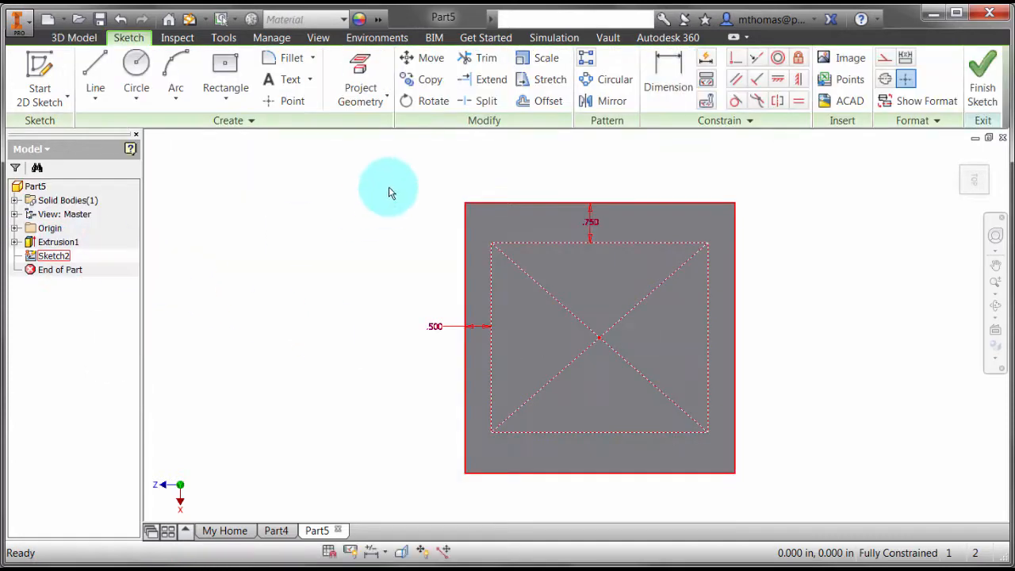
# Place sketch points on the construction rectangle's four corners and finish Sketch2.
pyautogui.click(488, 250)
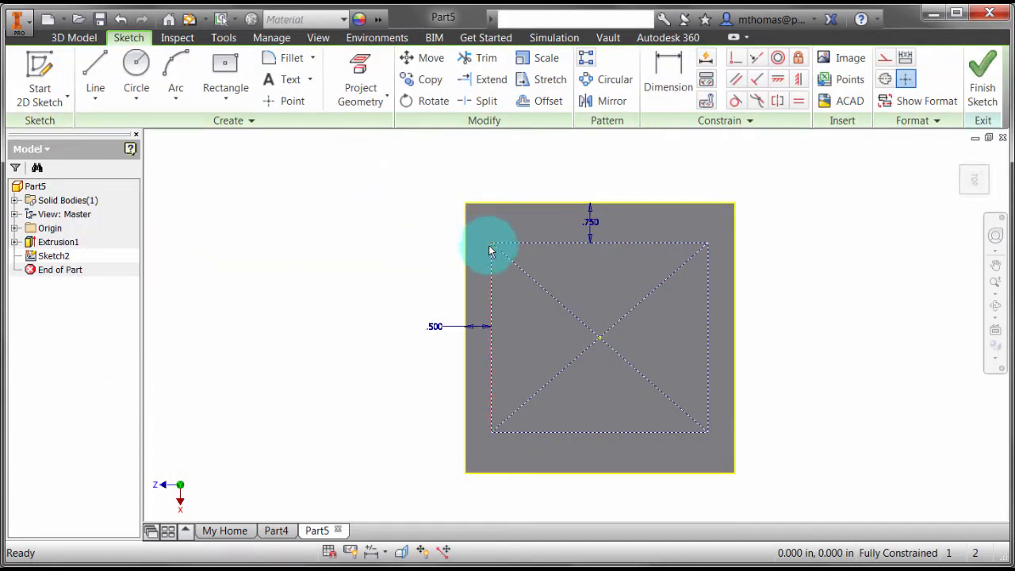
pyautogui.moveTo(483, 238)
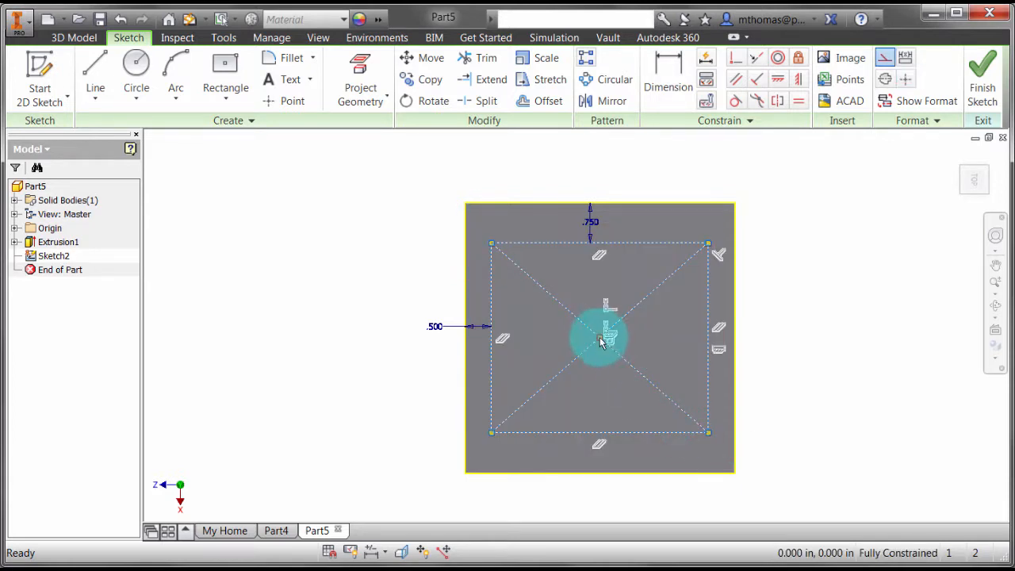
pyautogui.moveTo(837, 172)
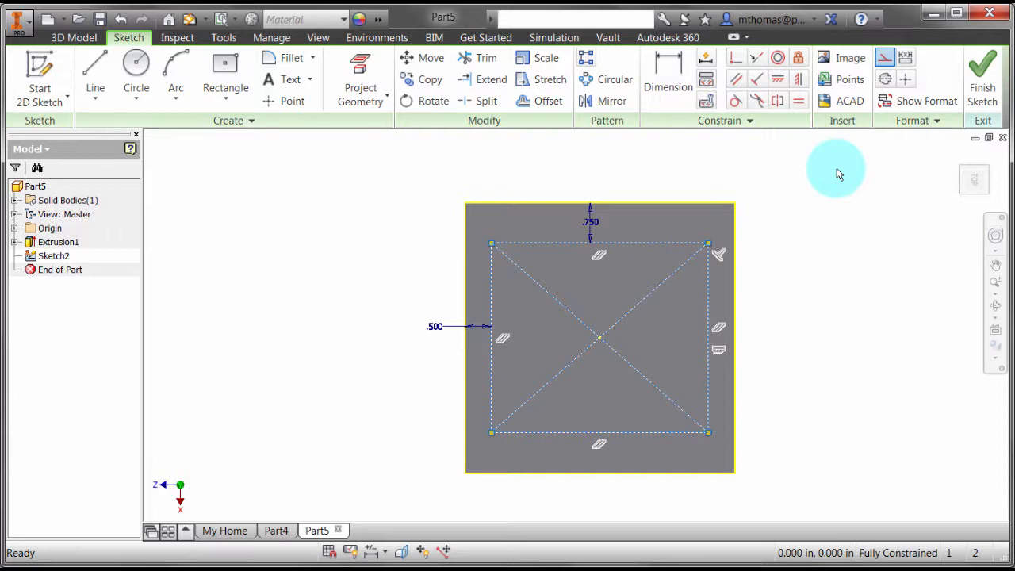
pyautogui.moveTo(905, 79)
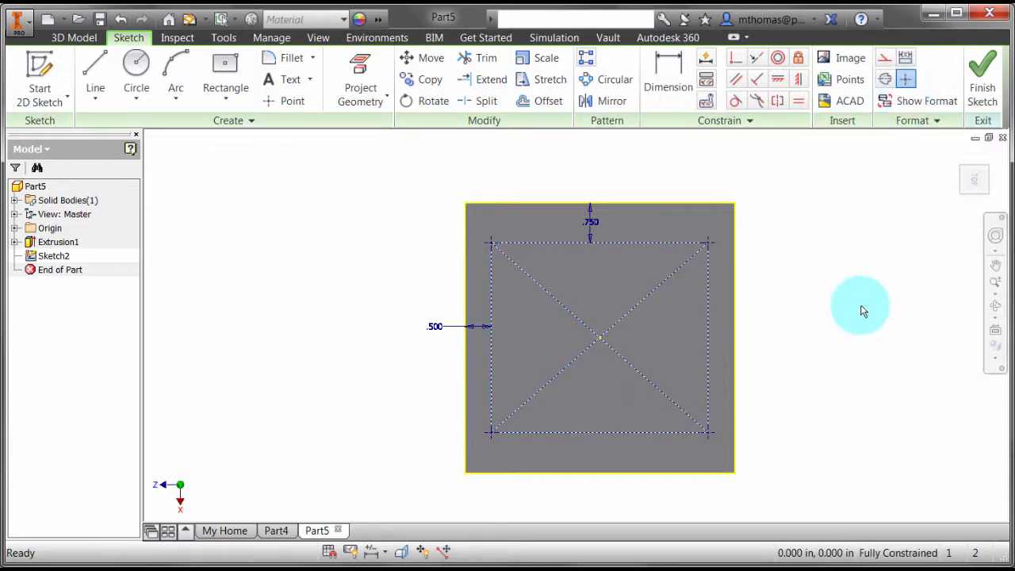
pyautogui.moveTo(501, 314)
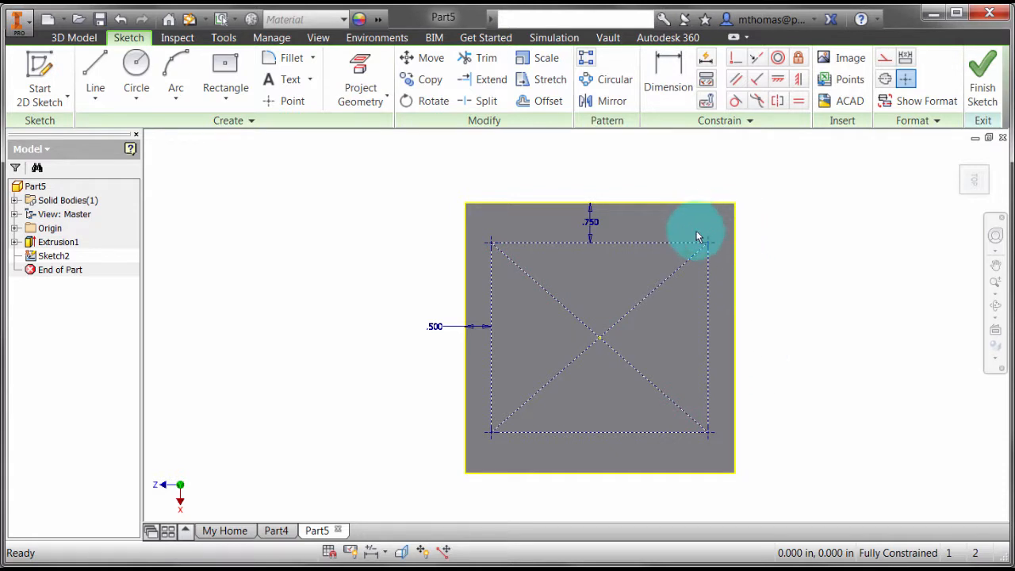
pyautogui.moveTo(800, 279)
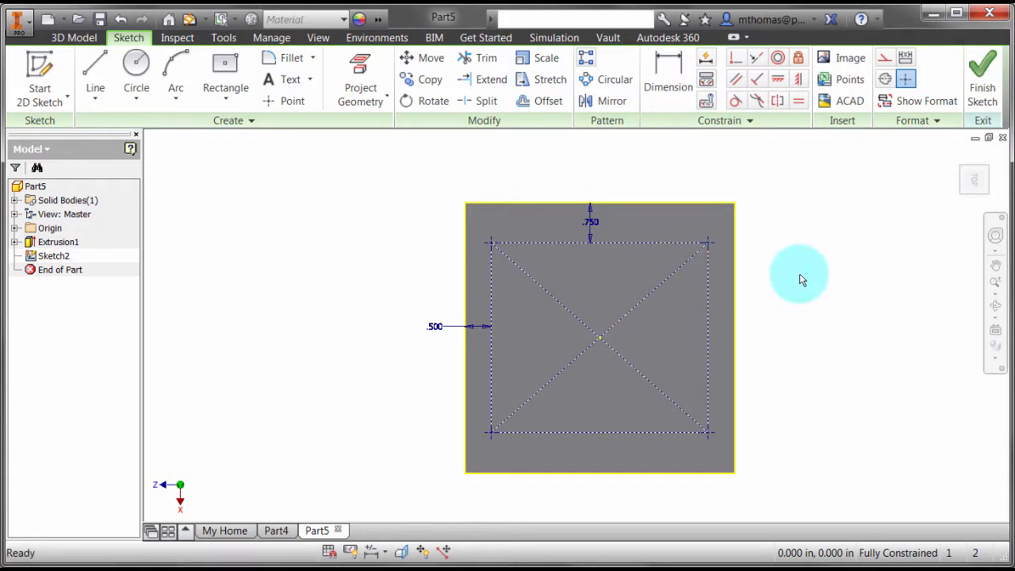
pyautogui.click(73, 38)
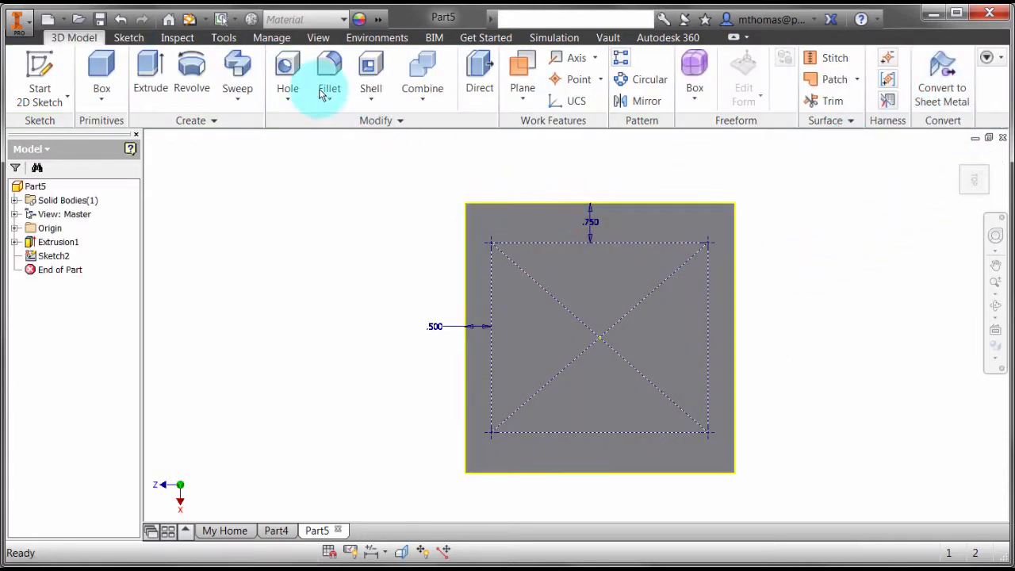
# Create Hole1: four 0.5 in through-all holes on the corner sketch points.
pyautogui.click(288, 71)
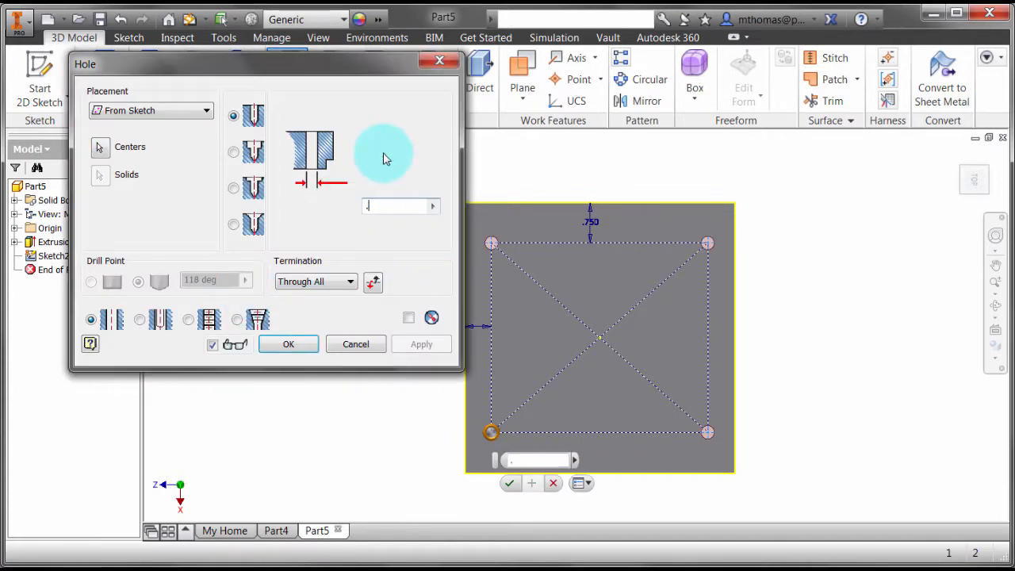
pyautogui.write('.5')
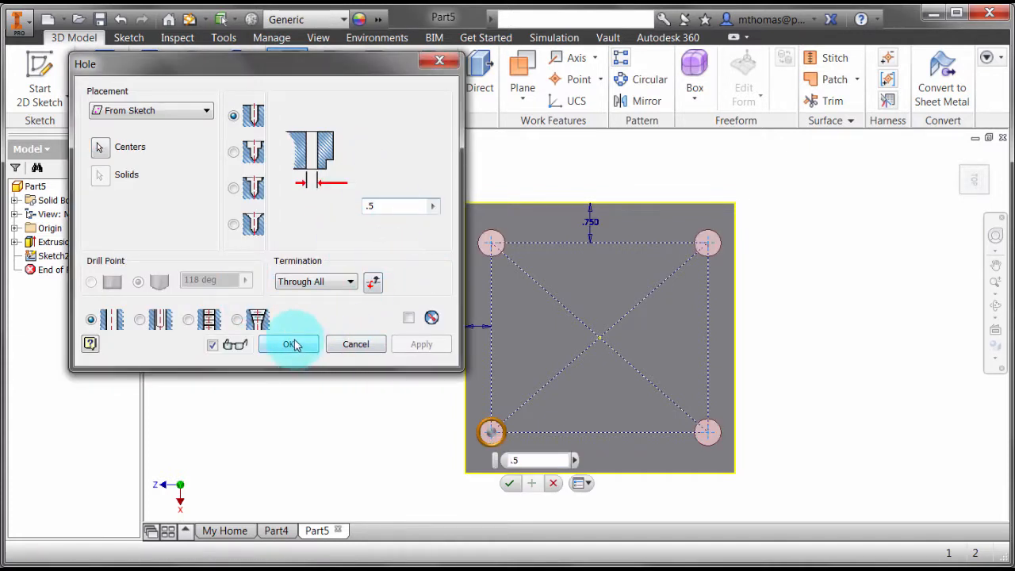
pyautogui.click(291, 343)
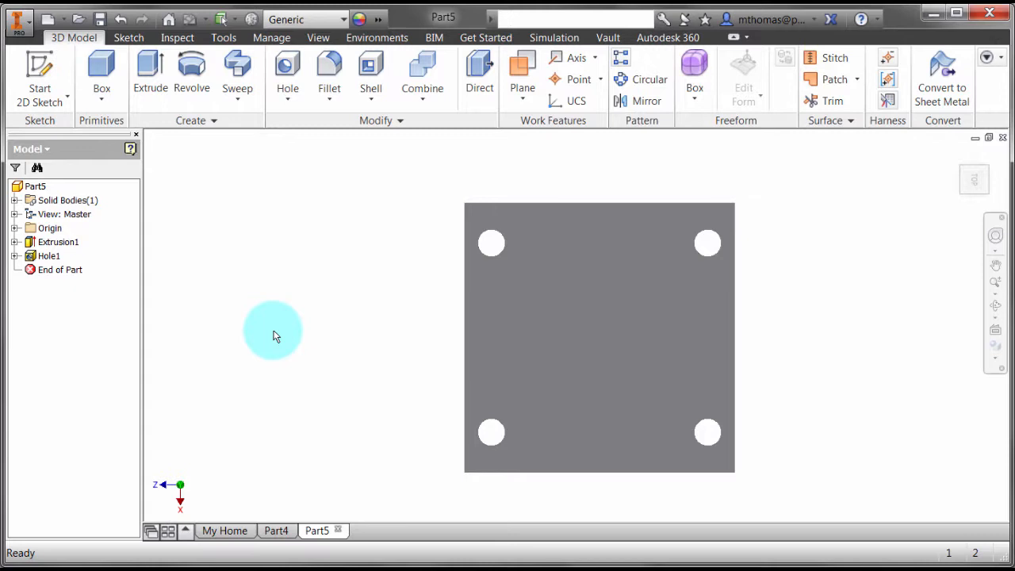
# Edit the base sketch Sketch1 so the plate becomes 10.000 in wide, holes following the corners.
pyautogui.click(16, 241)
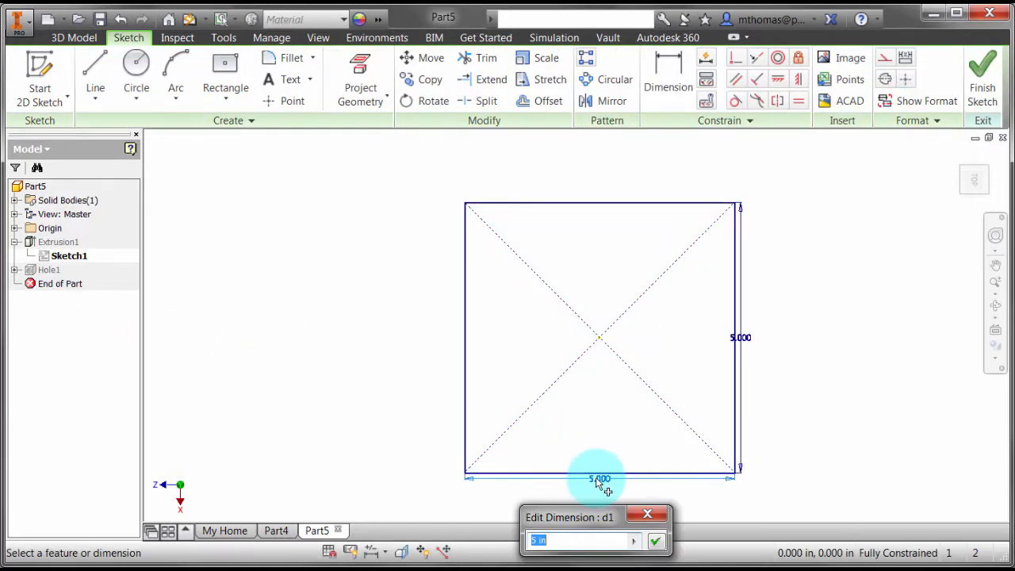
pyautogui.click(656, 541)
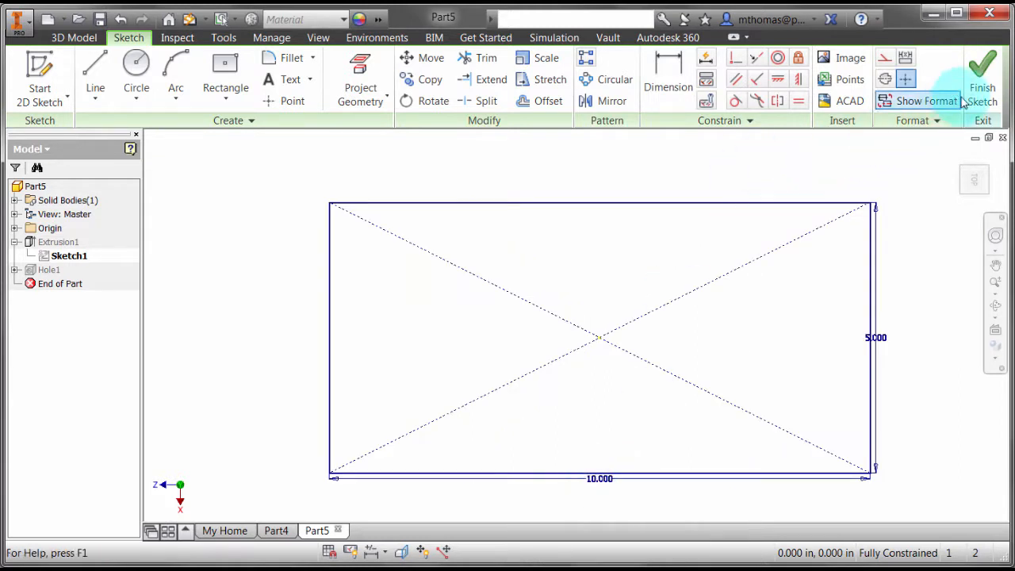
pyautogui.click(982, 76)
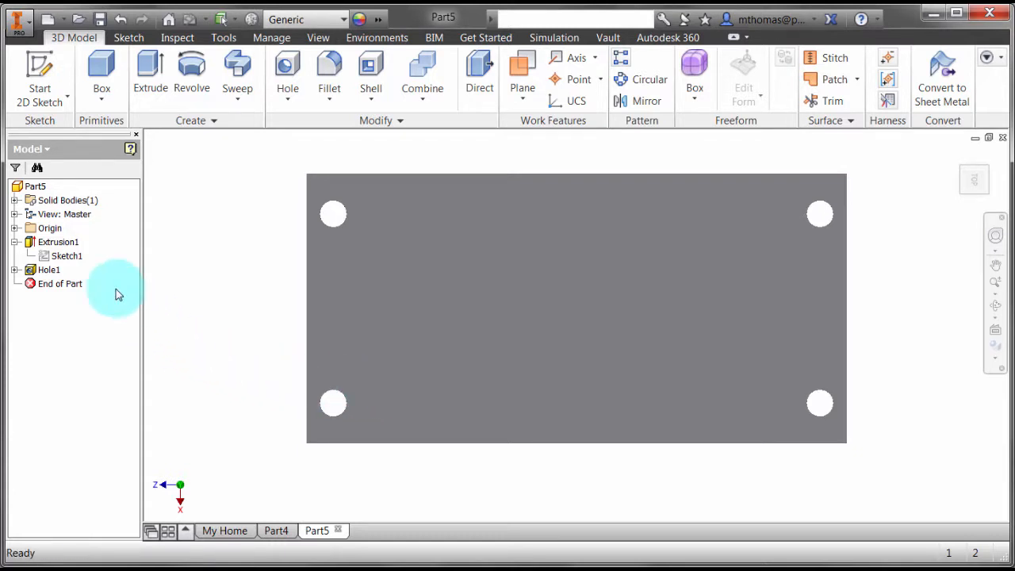
# Edit Sketch2 so the construction rectangle is 5.000 in wide and 2.500 in from the left edge.
pyautogui.doubleClick(66, 255)
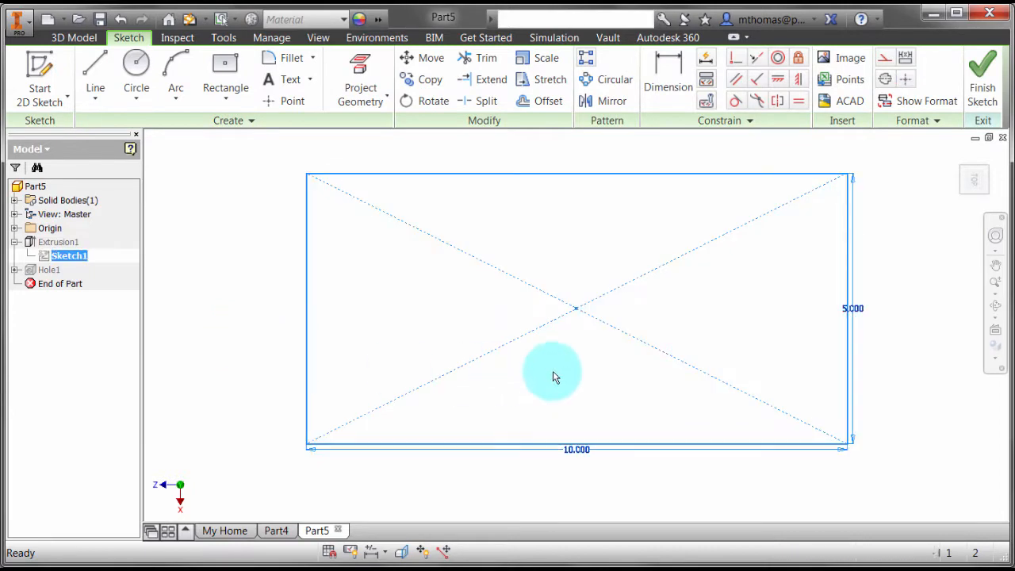
pyautogui.click(982, 77)
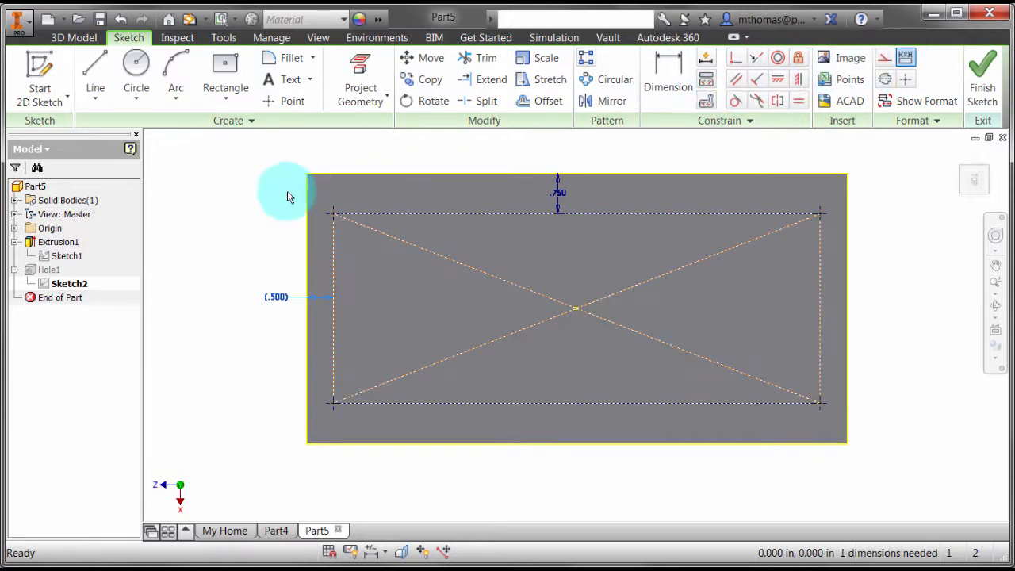
pyautogui.click(669, 79)
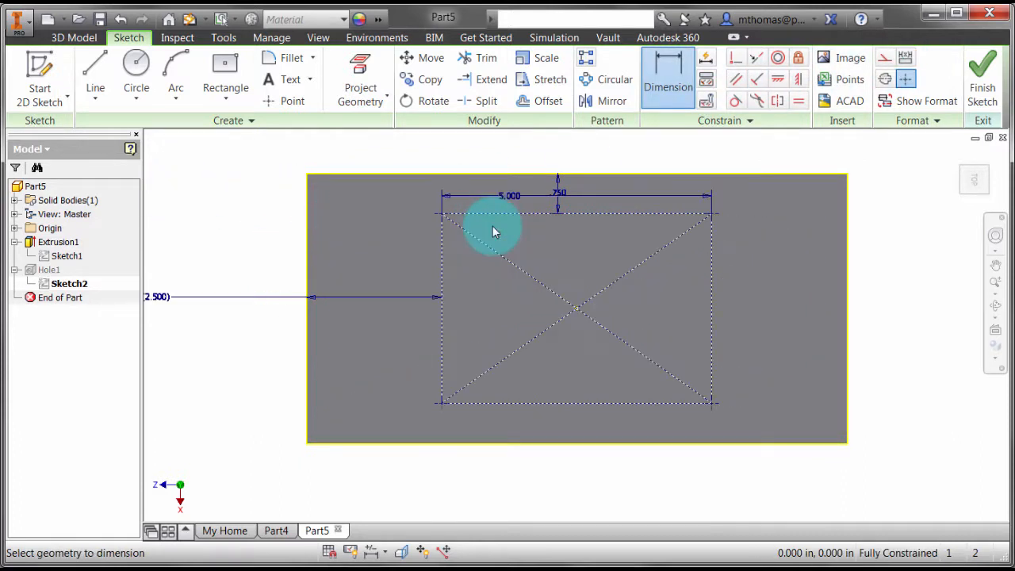
pyautogui.moveTo(603, 208)
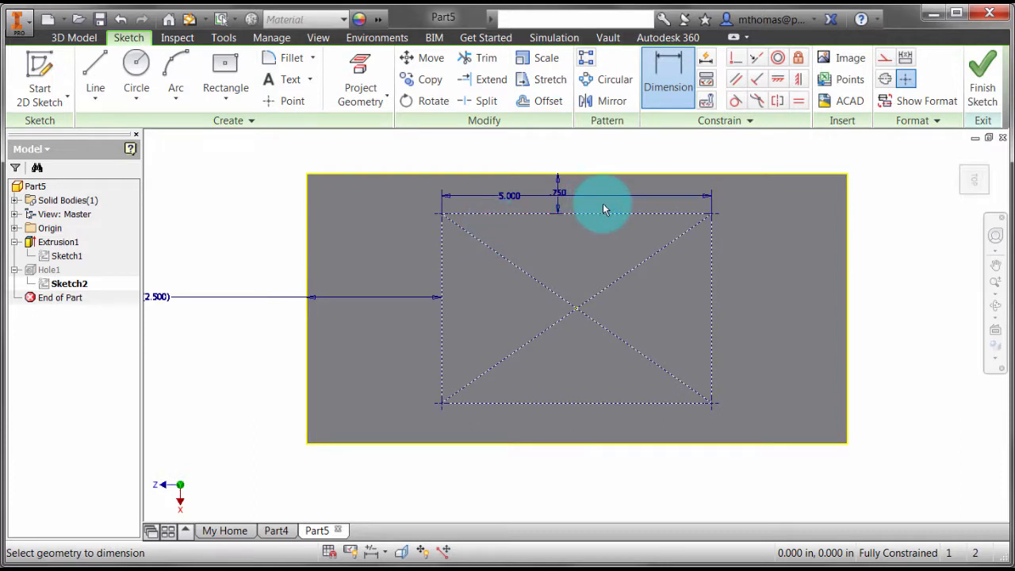
pyautogui.moveTo(467, 286)
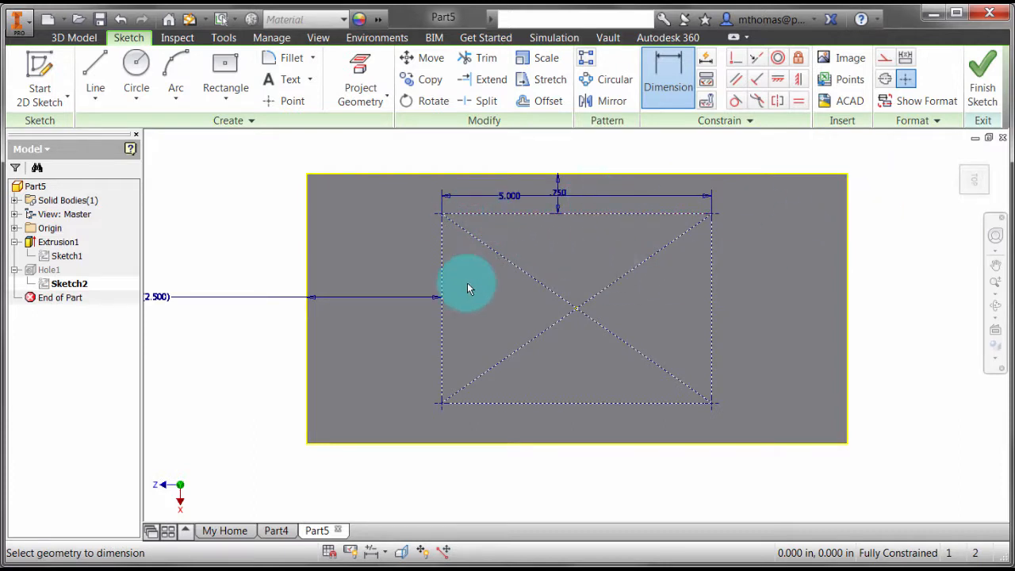
pyautogui.moveTo(531, 362)
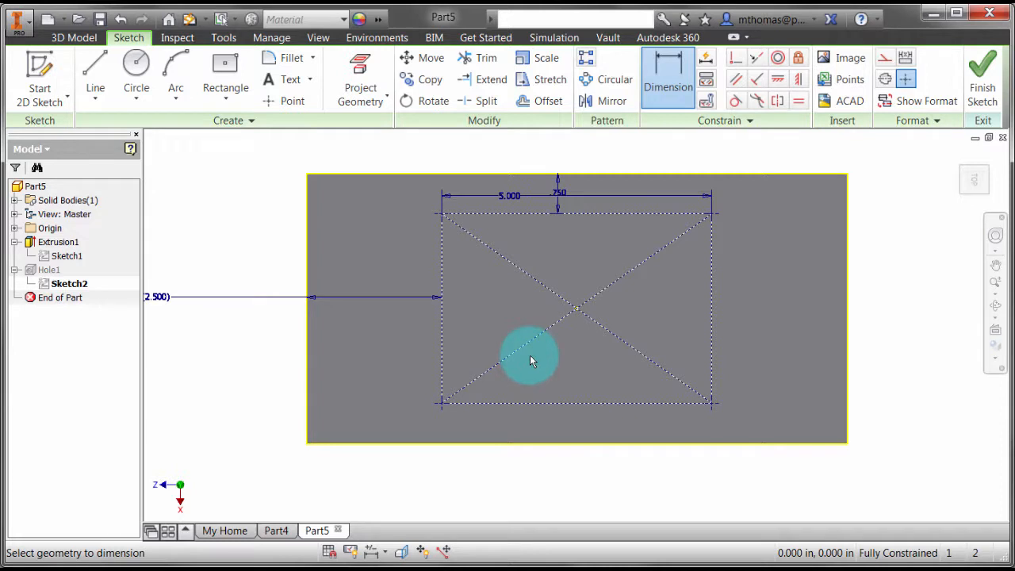
pyautogui.click(982, 76)
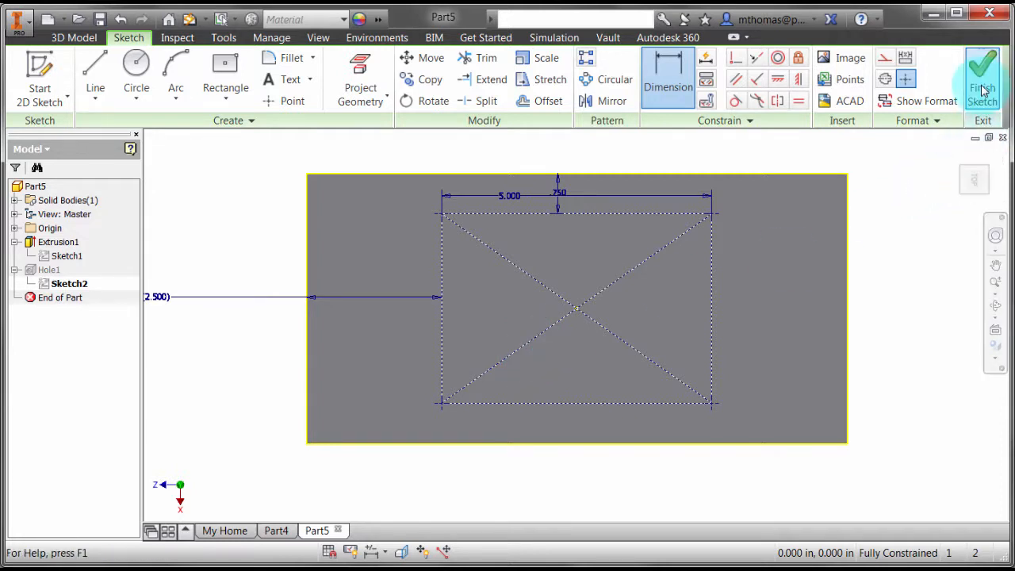
# Change Sketch1's plate length from 10.000 to 6.000 so the holes follow the smaller plate.
pyautogui.click(982, 77)
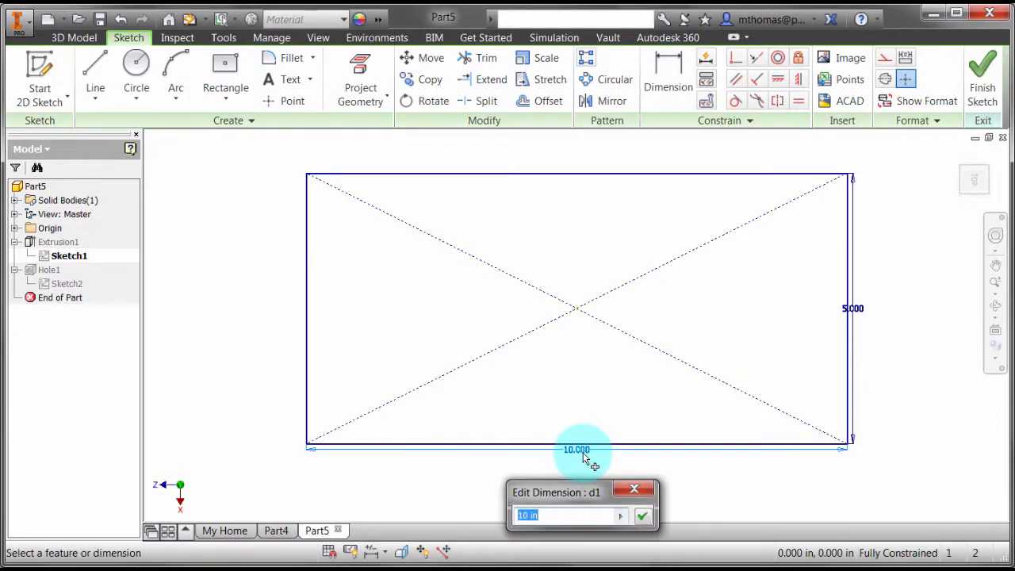
pyautogui.click(642, 516)
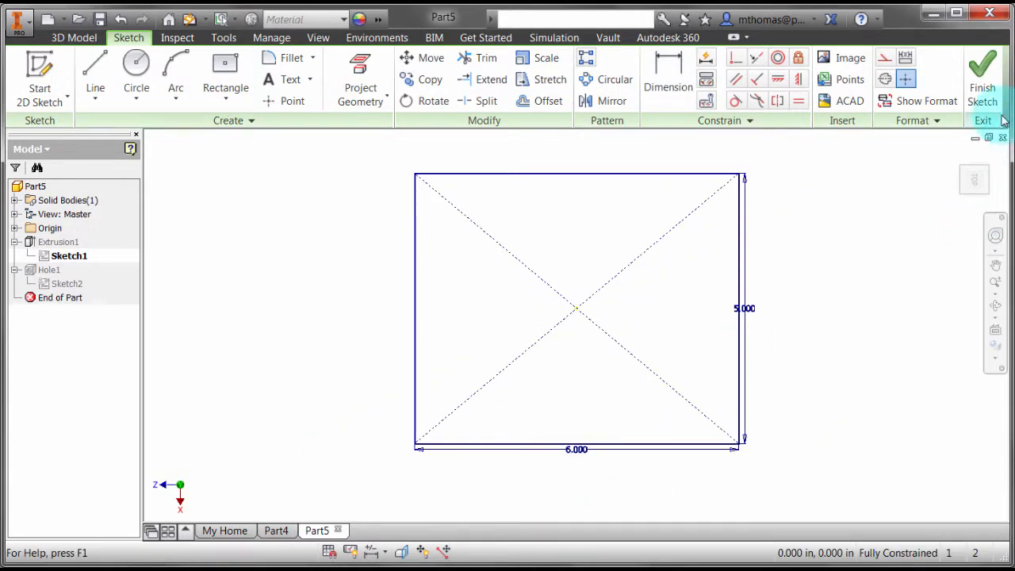
pyautogui.click(984, 76)
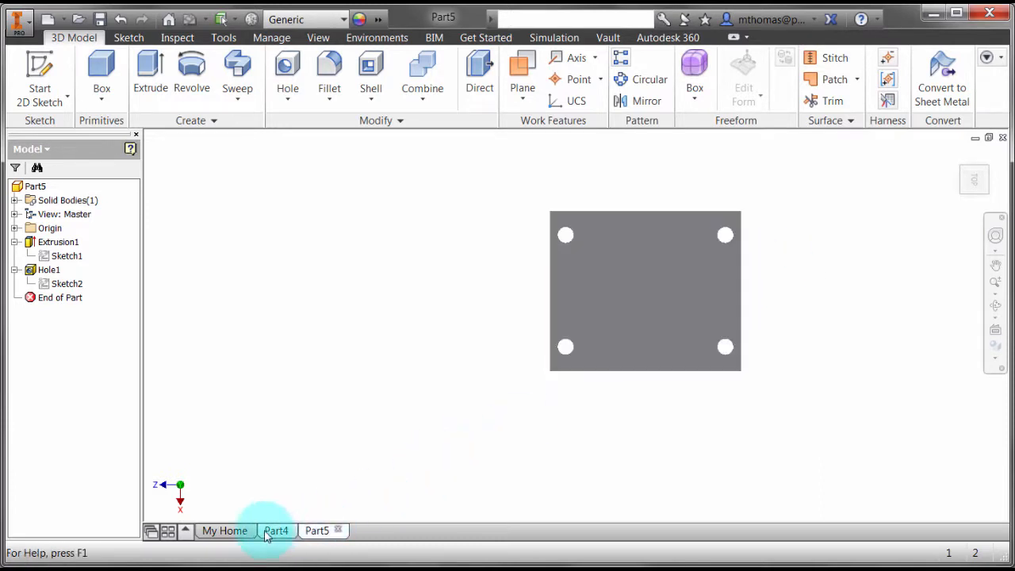
# On Part4's face, sketch a dimensioned inward offset of the bracket outline and finish Sketch2.
pyautogui.click(276, 530)
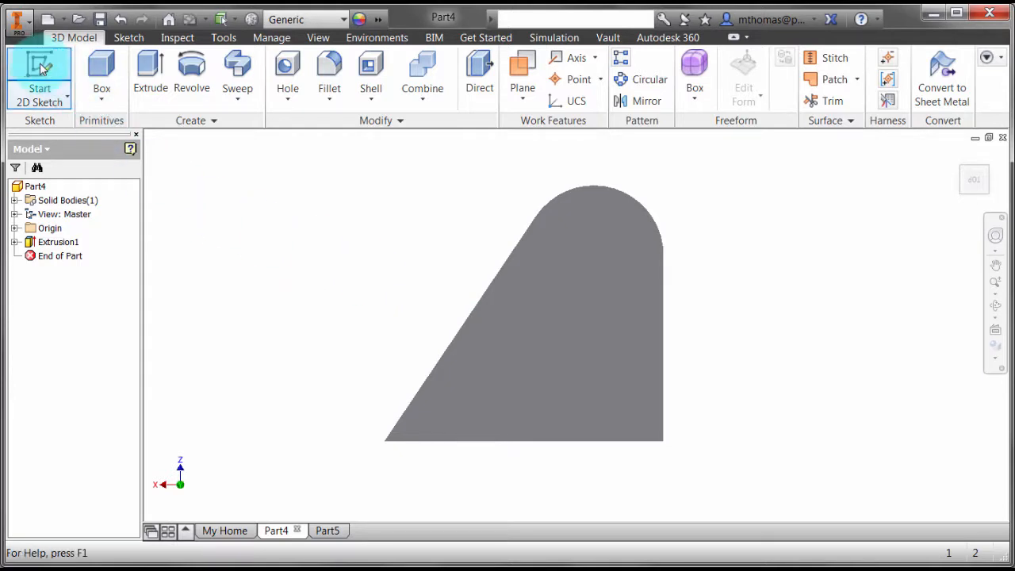
pyautogui.click(40, 76)
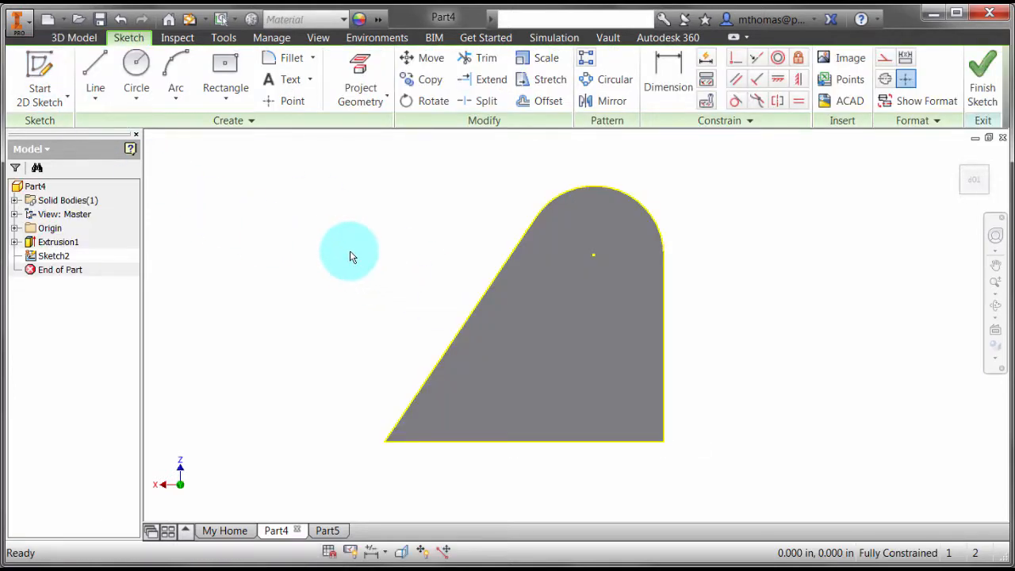
pyautogui.click(549, 101)
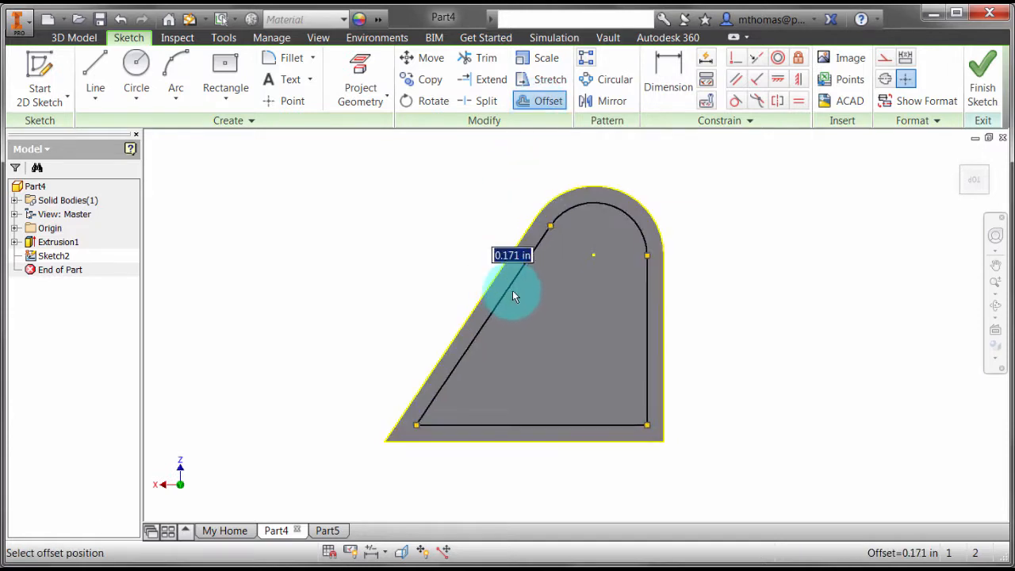
pyautogui.click(514, 297)
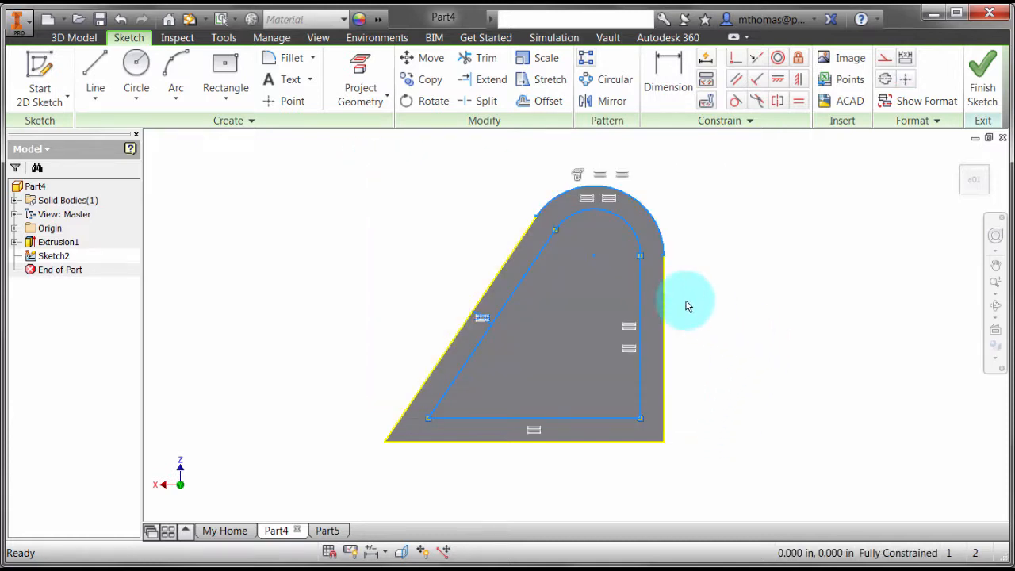
pyautogui.moveTo(634, 251)
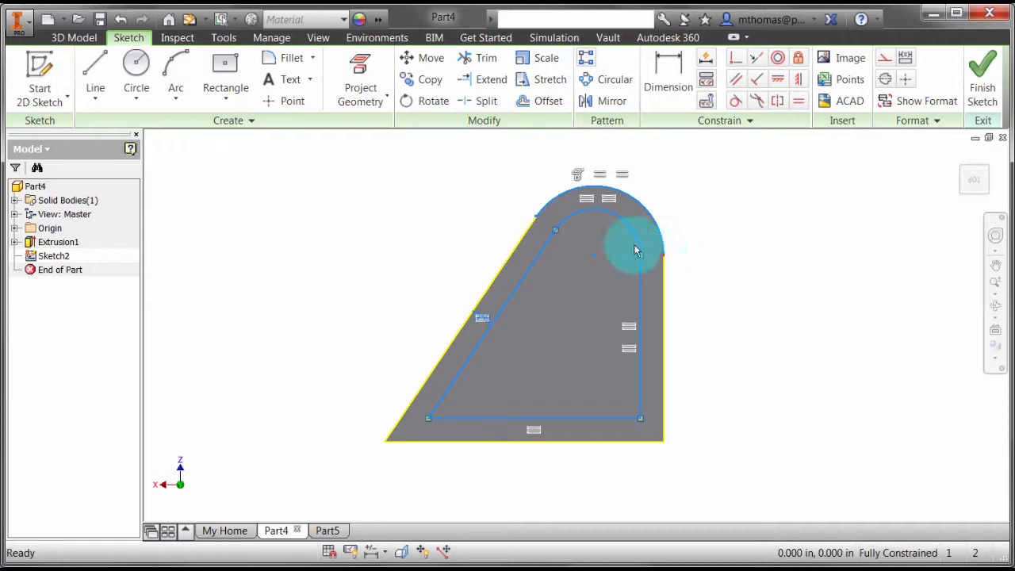
pyautogui.moveTo(600, 257)
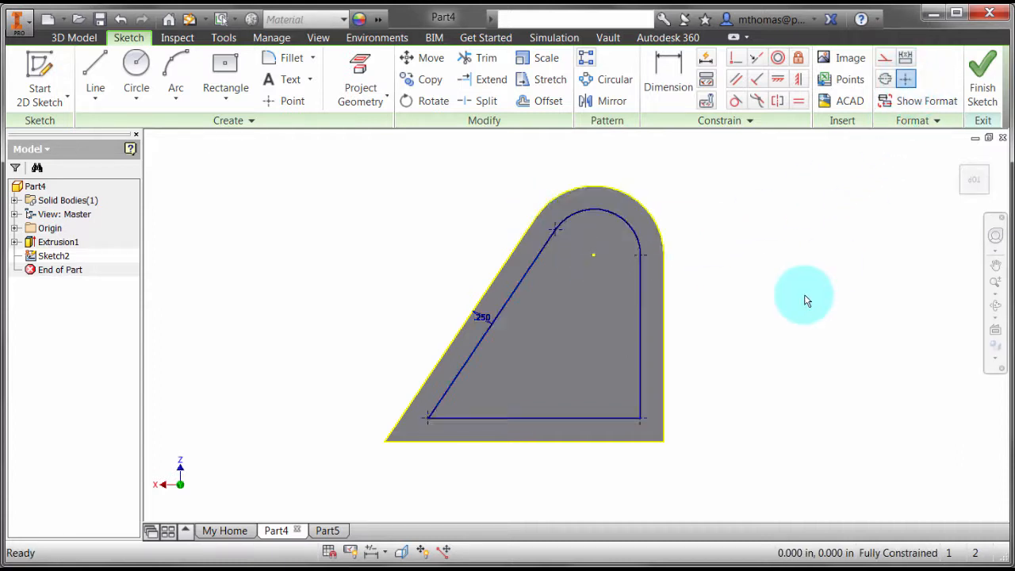
pyautogui.click(73, 38)
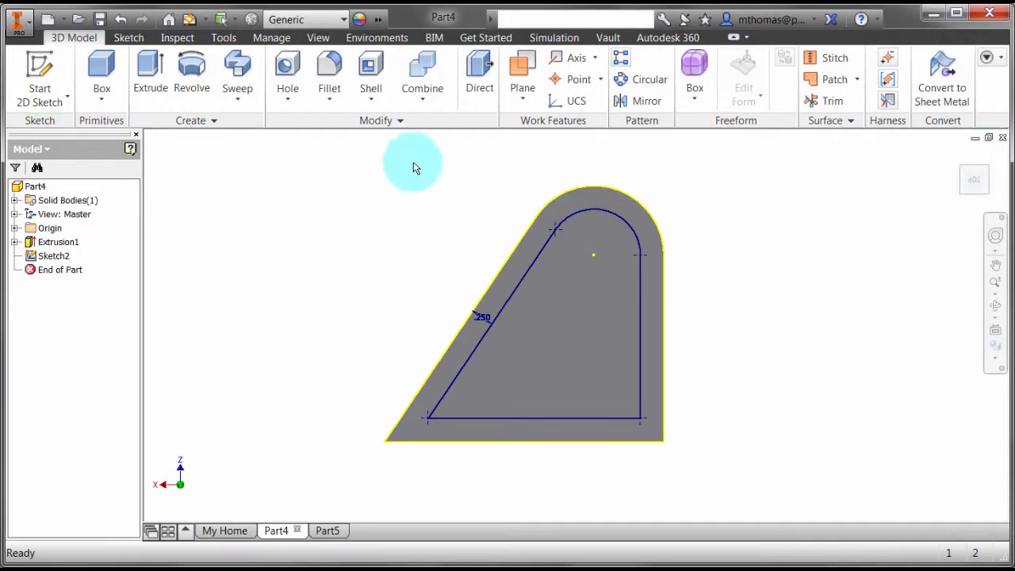
# Create Hole1: three through-all holes at the offset outline's bottom corners and upper right corner.
pyautogui.click(287, 72)
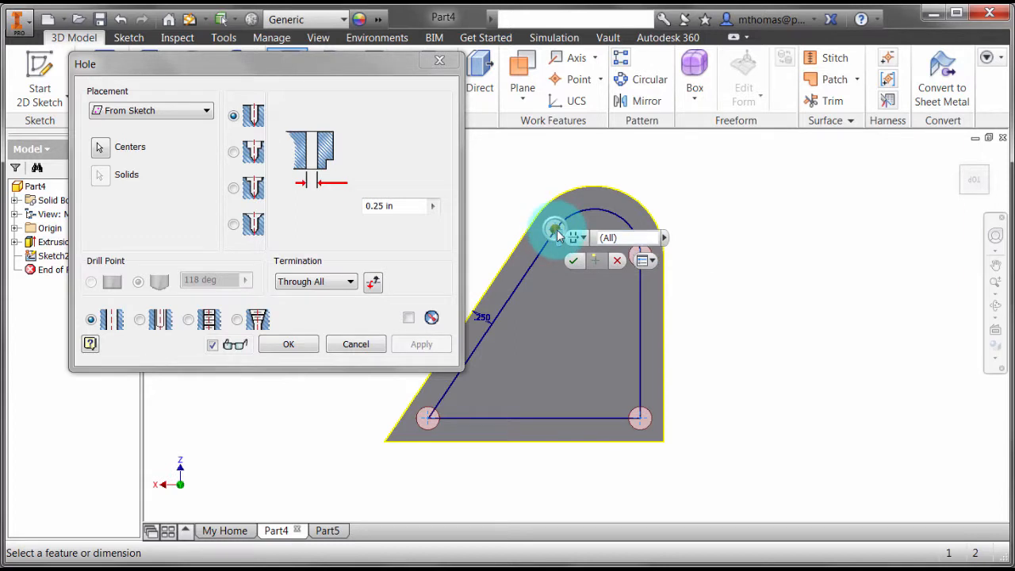
pyautogui.click(355, 342)
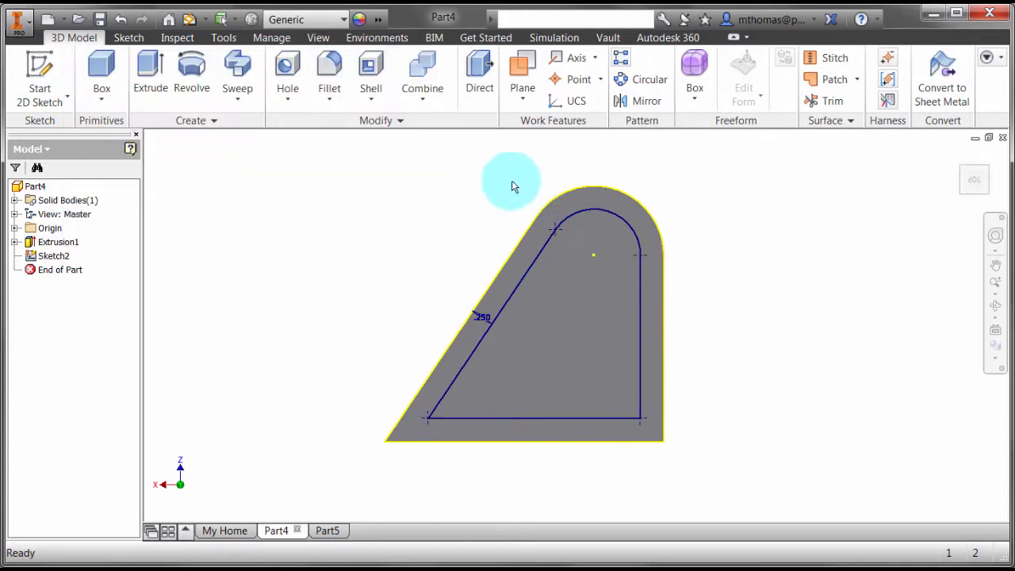
pyautogui.click(287, 71)
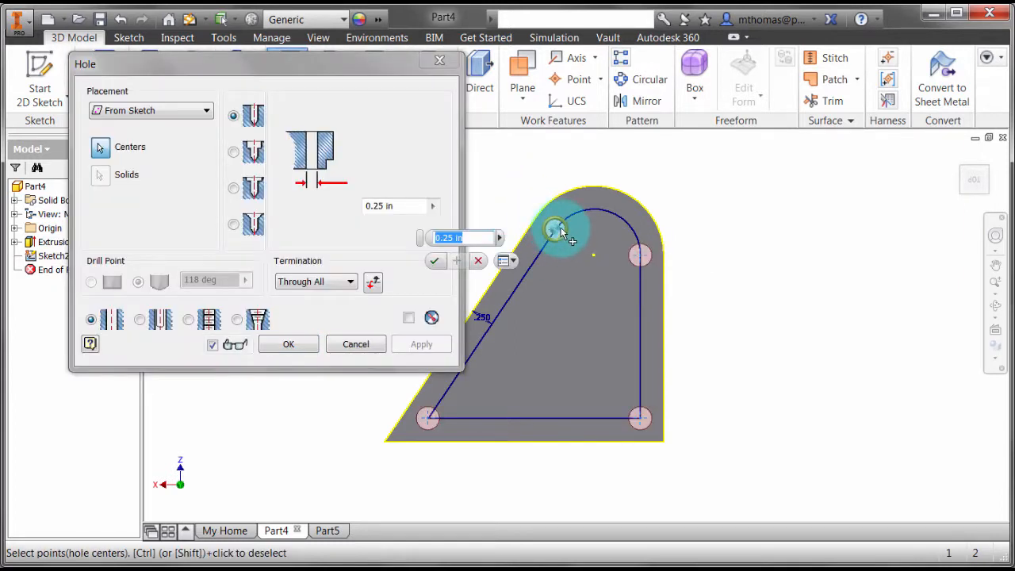
pyautogui.click(641, 255)
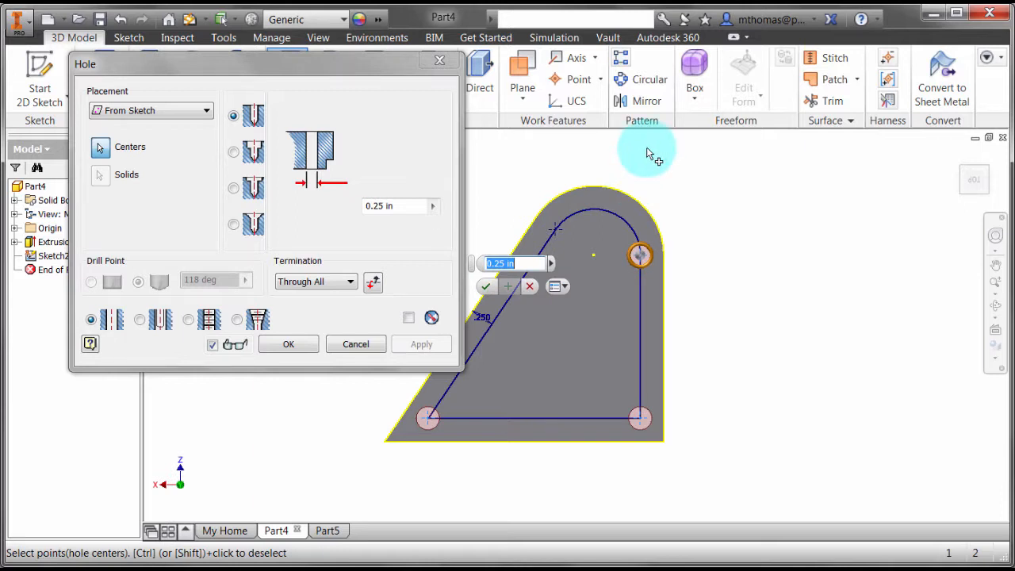
pyautogui.click(289, 342)
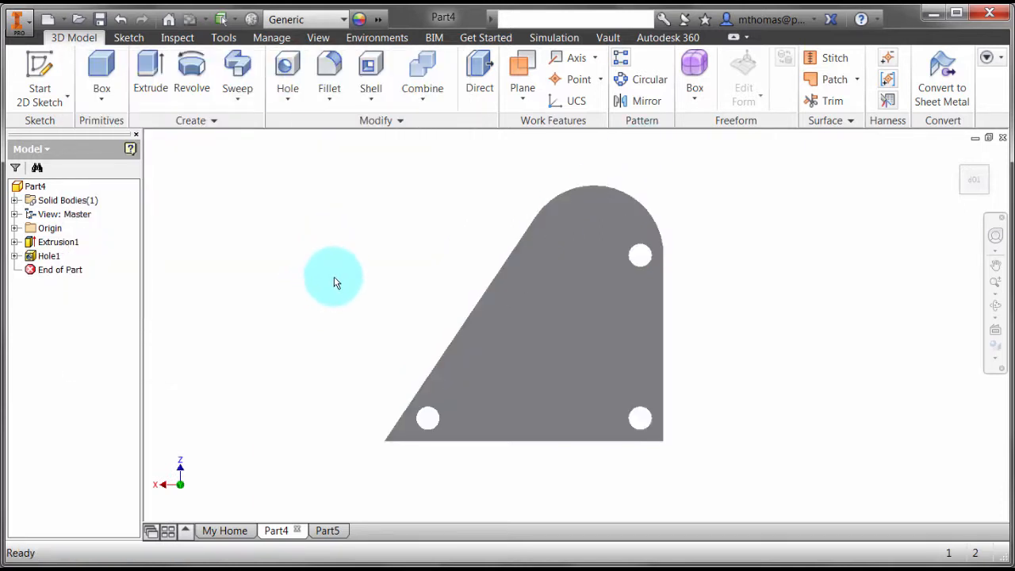
# Edit Sketch1 to change the base width dimension from 3.000 to 2.750 and finish the sketch.
pyautogui.click(29, 241)
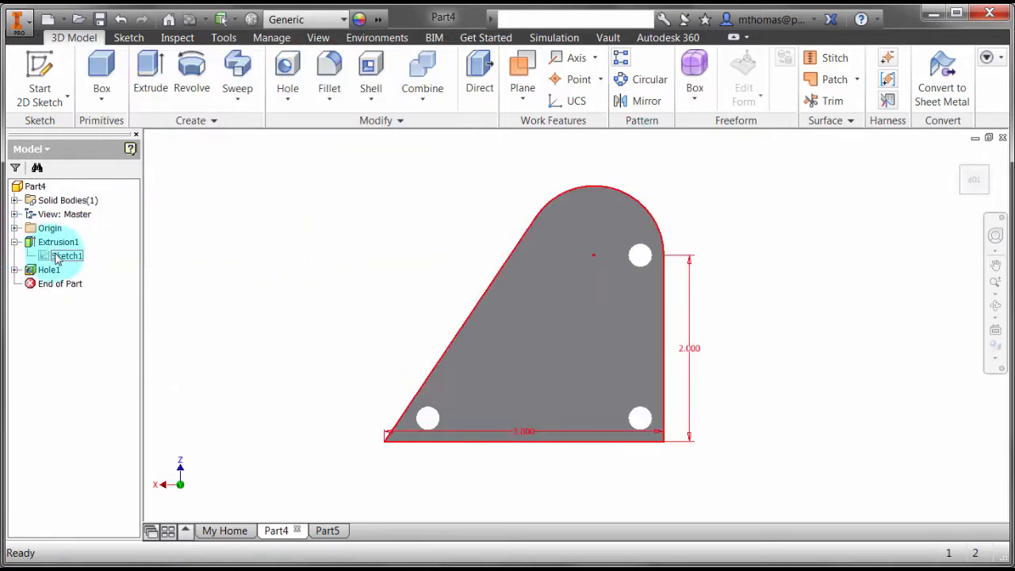
pyautogui.doubleClick(67, 256)
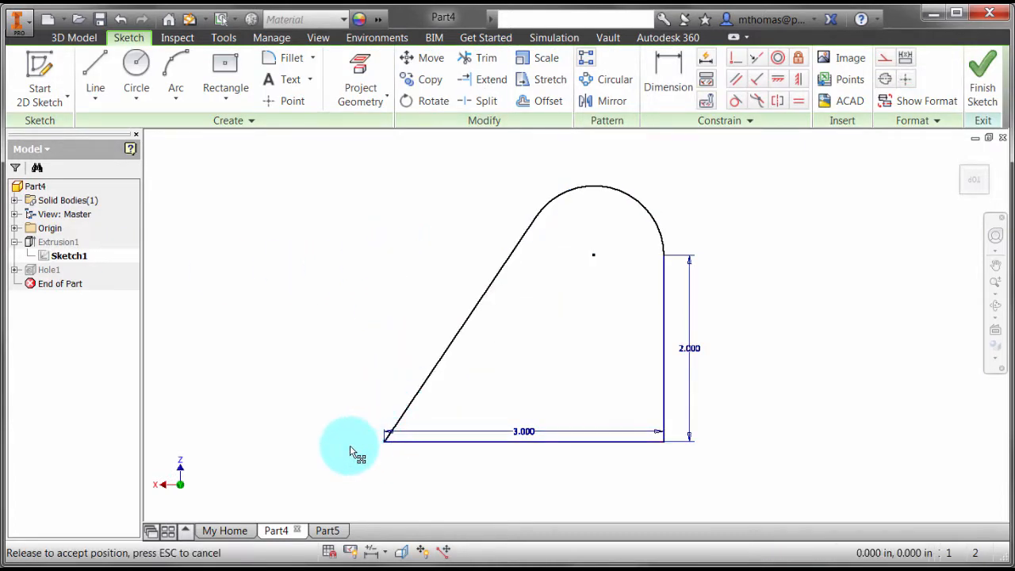
pyautogui.click(524, 431)
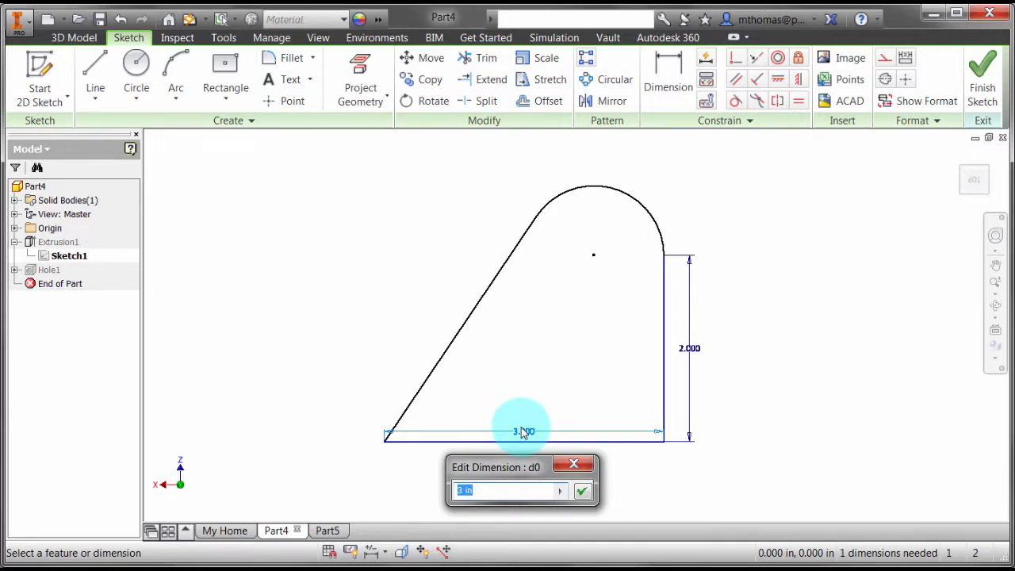
pyautogui.click(582, 492)
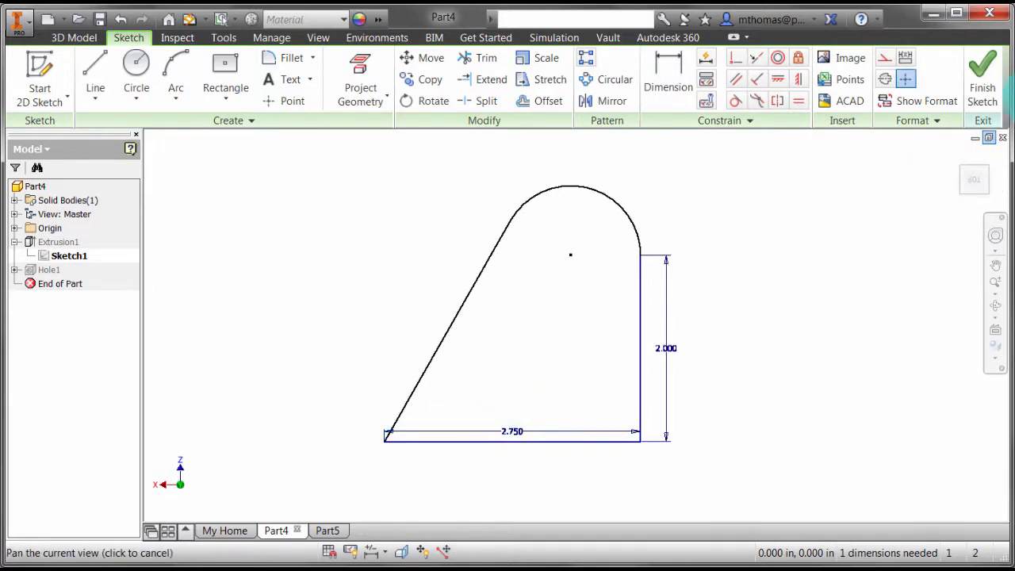
pyautogui.click(982, 76)
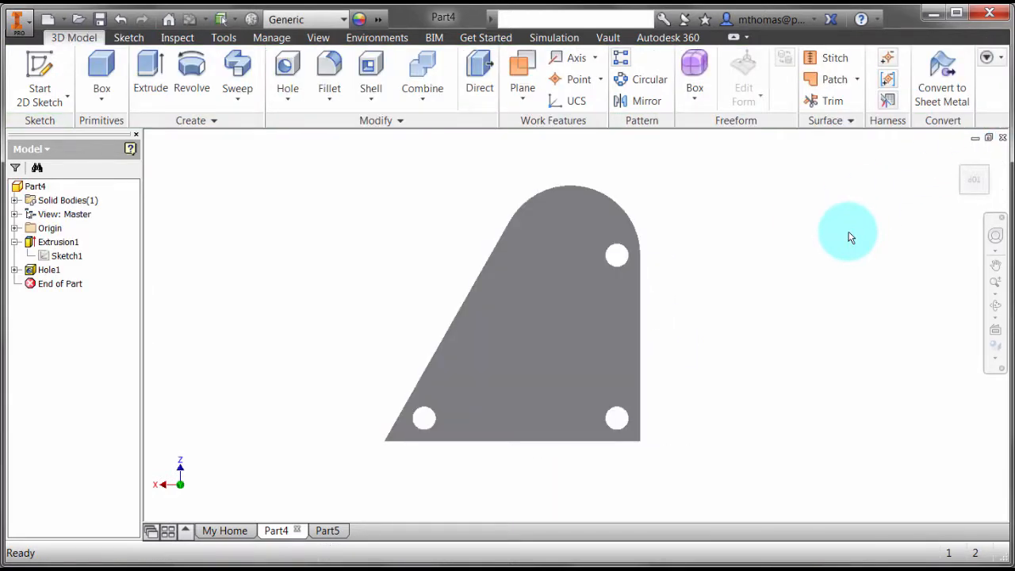